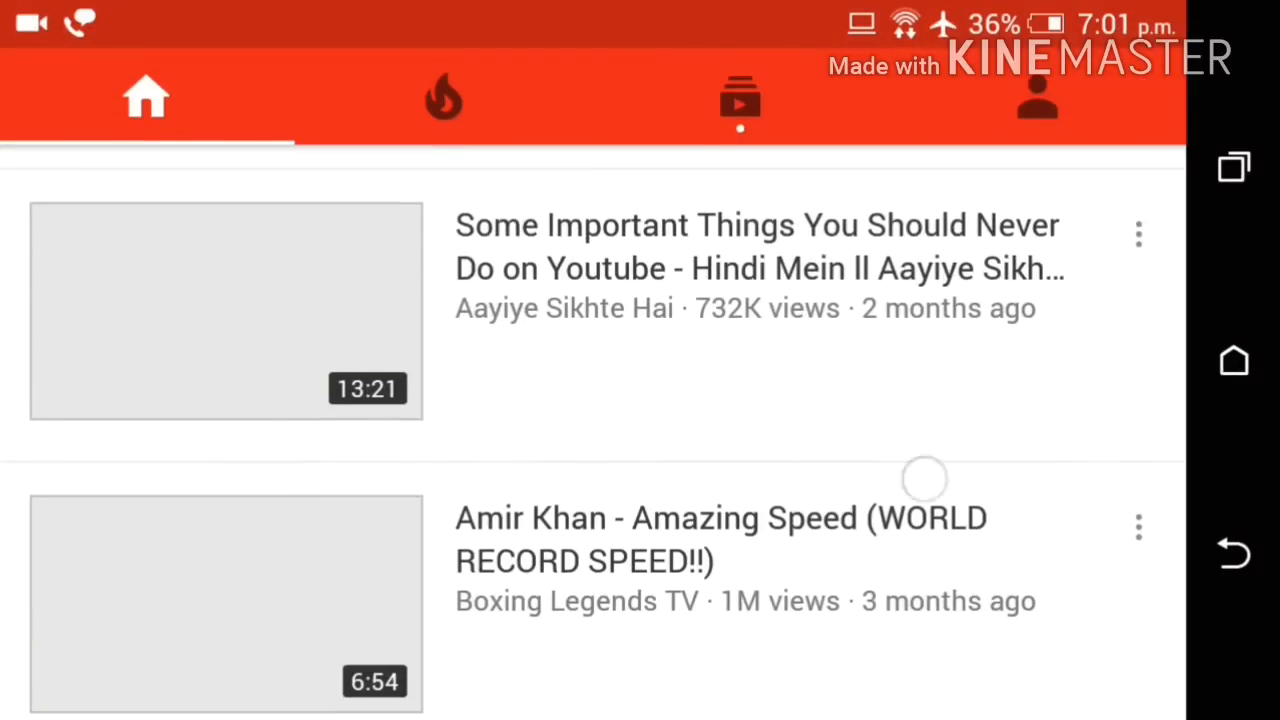
Step: From the Account tab's upload button, pick the 3:54 tracking video and begin the title
scroll(down, 3)
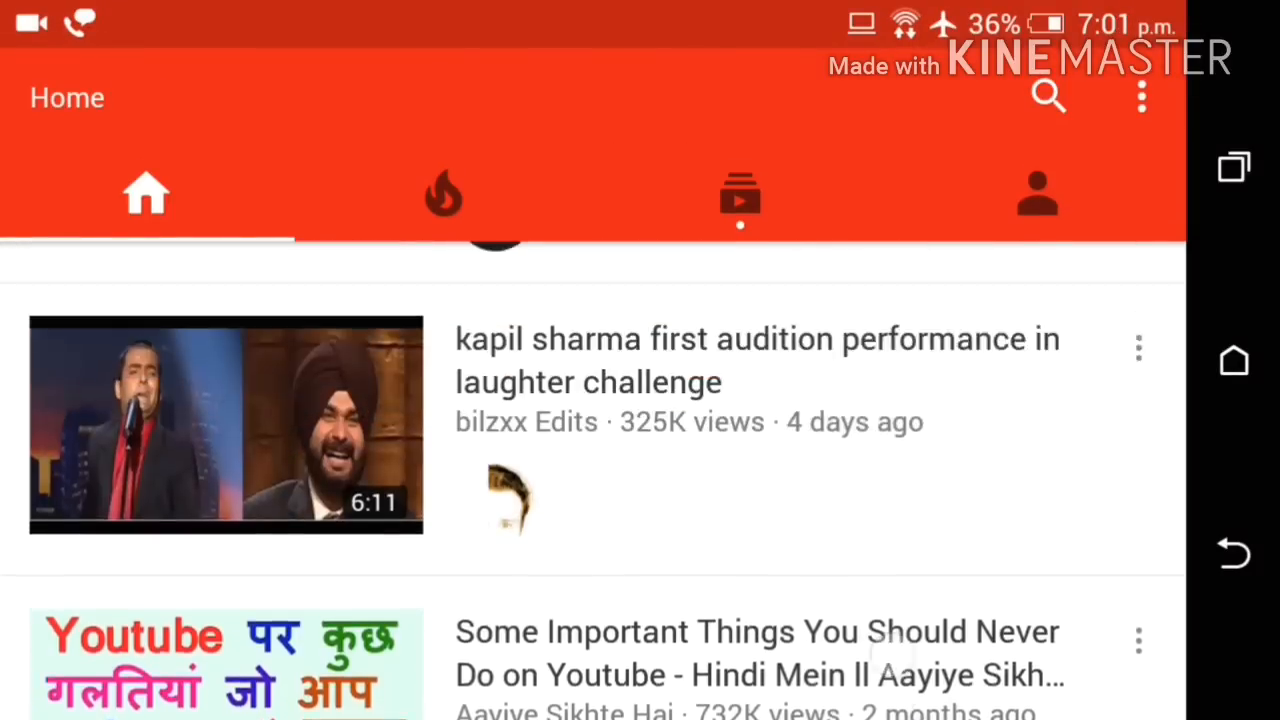
click(1035, 192)
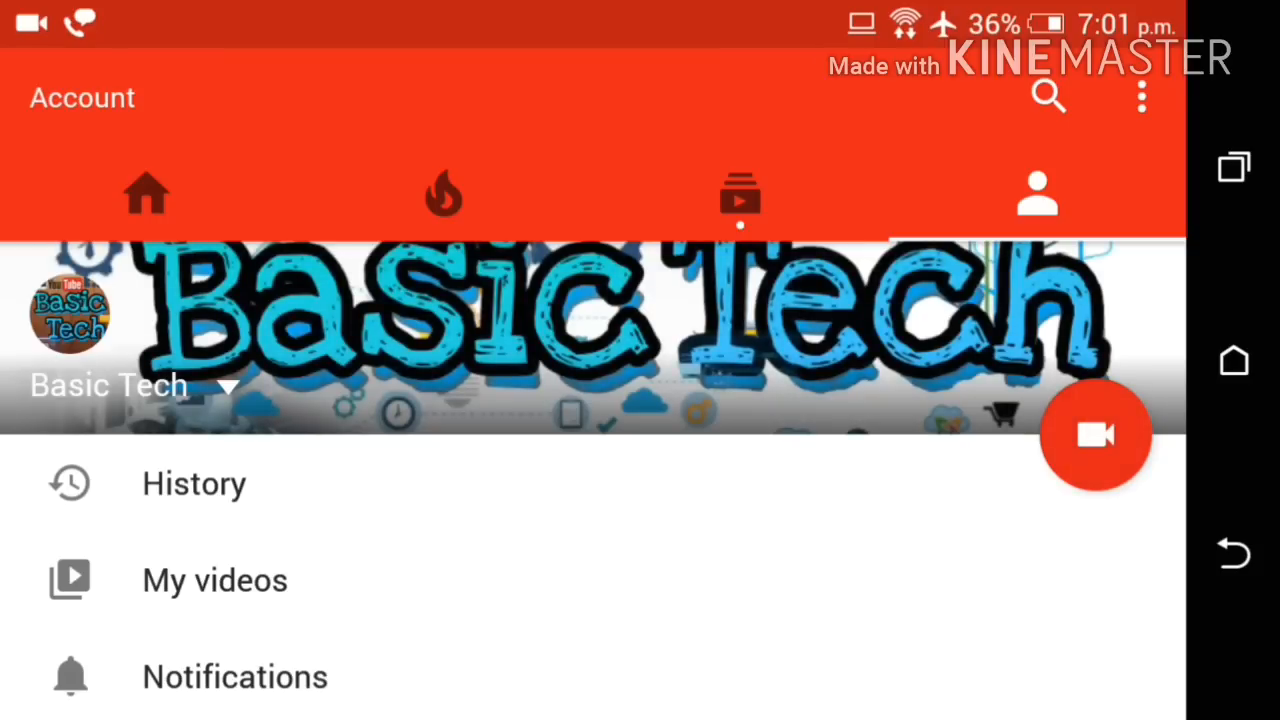
click(1095, 435)
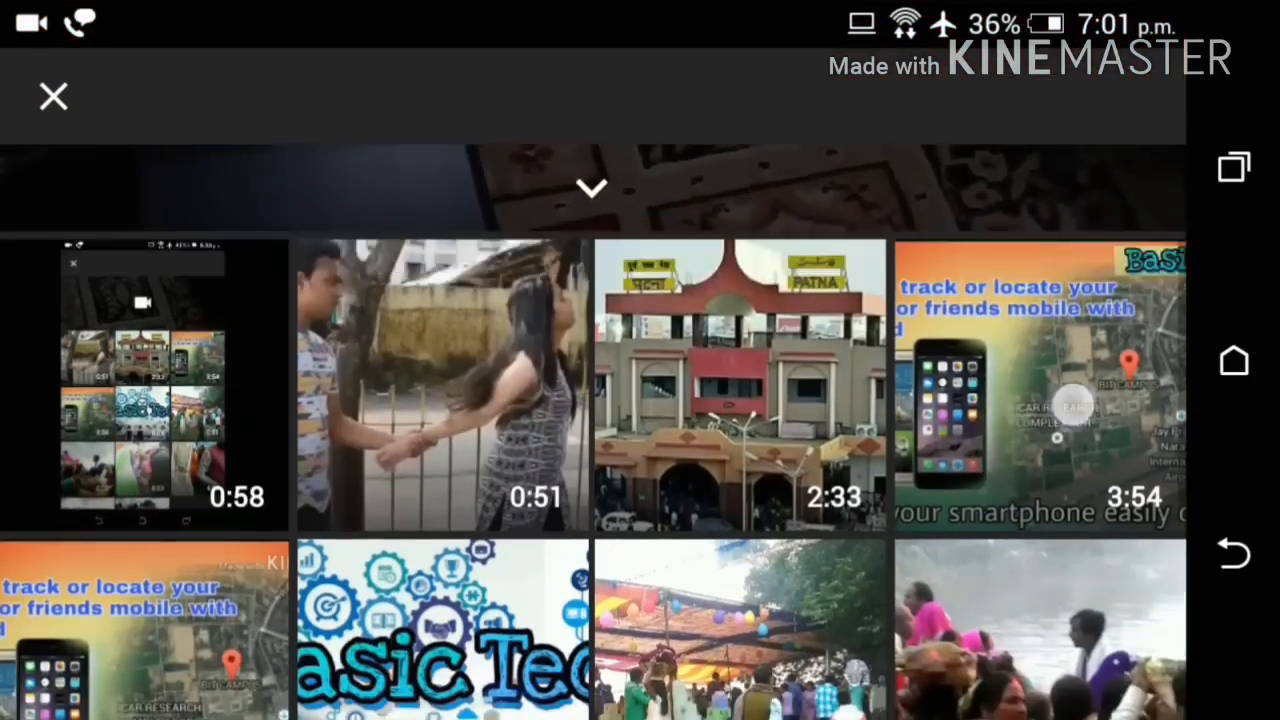
scroll(down, 3)
text(How to trac)
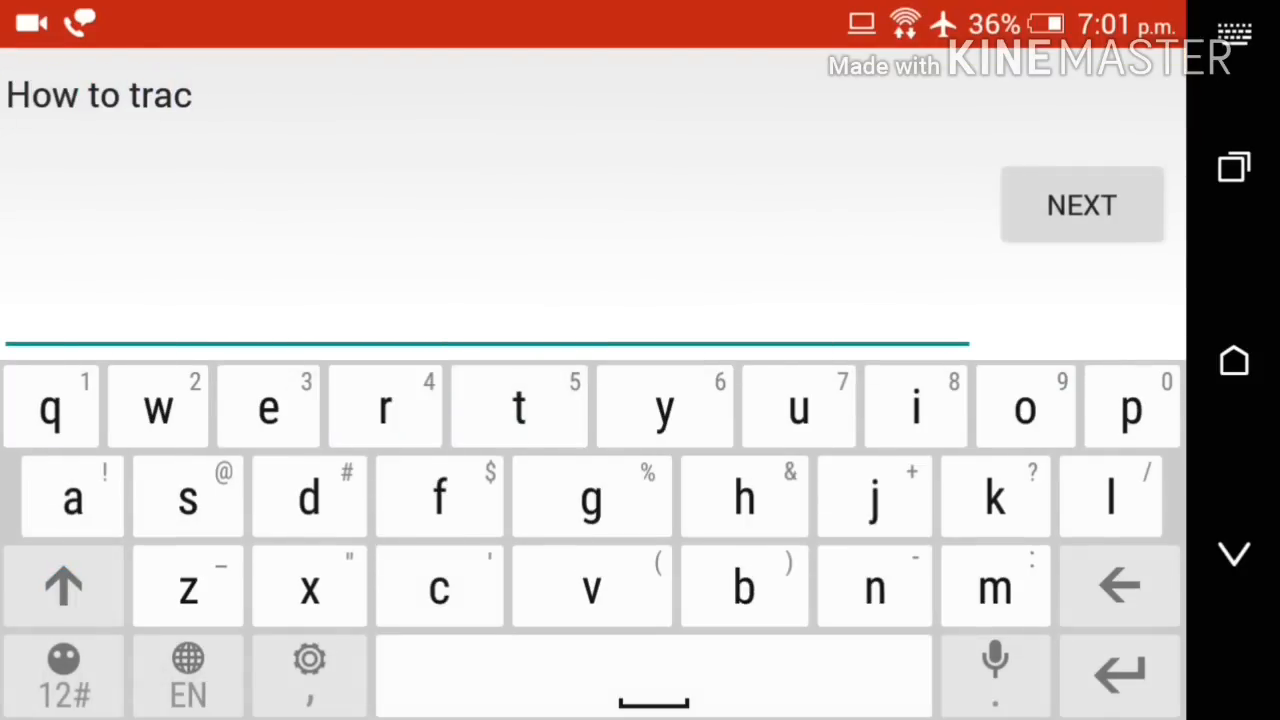
Step: Finish typing 'track' in the title, then back out of Add Details and discard the upload
click(995, 497)
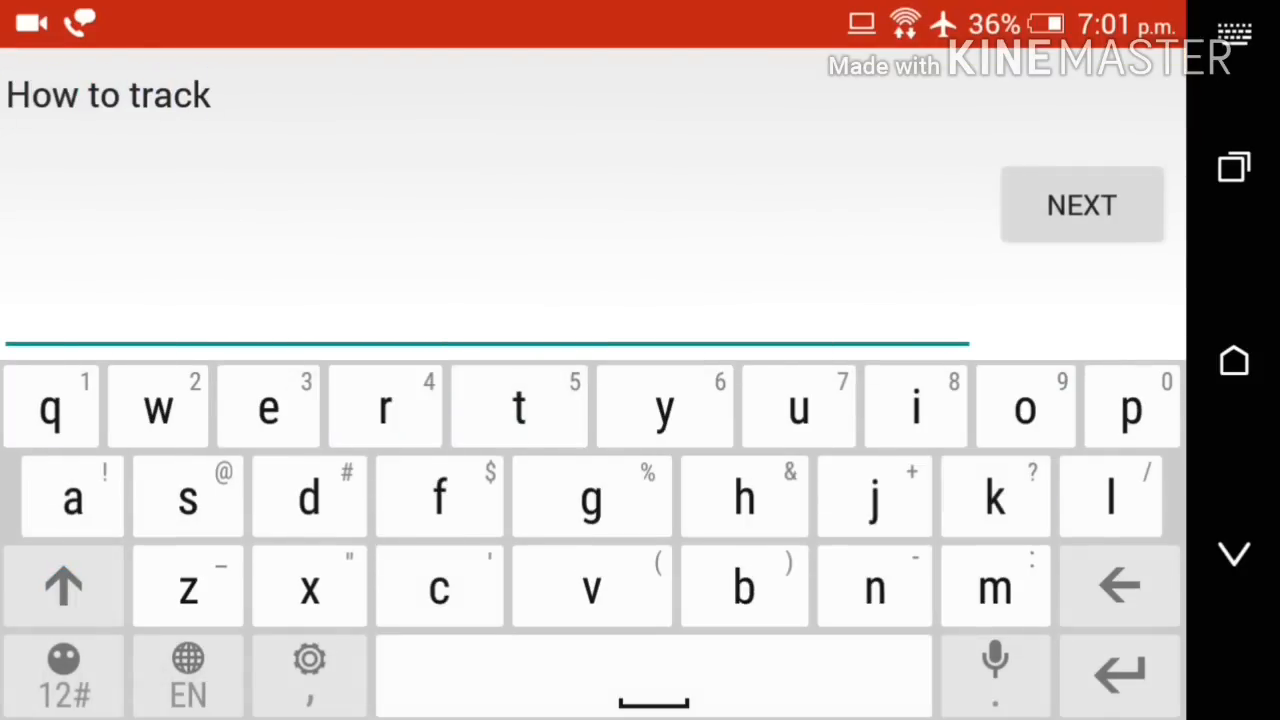
click(1082, 205)
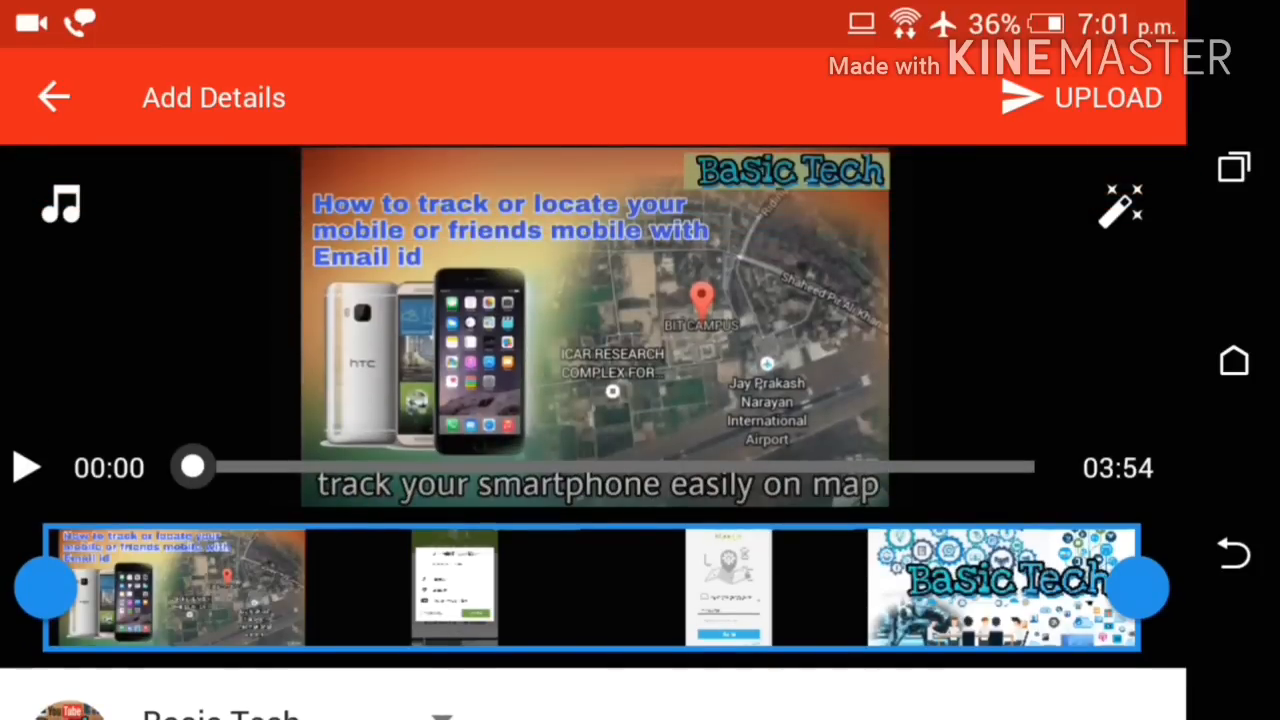
click(54, 97)
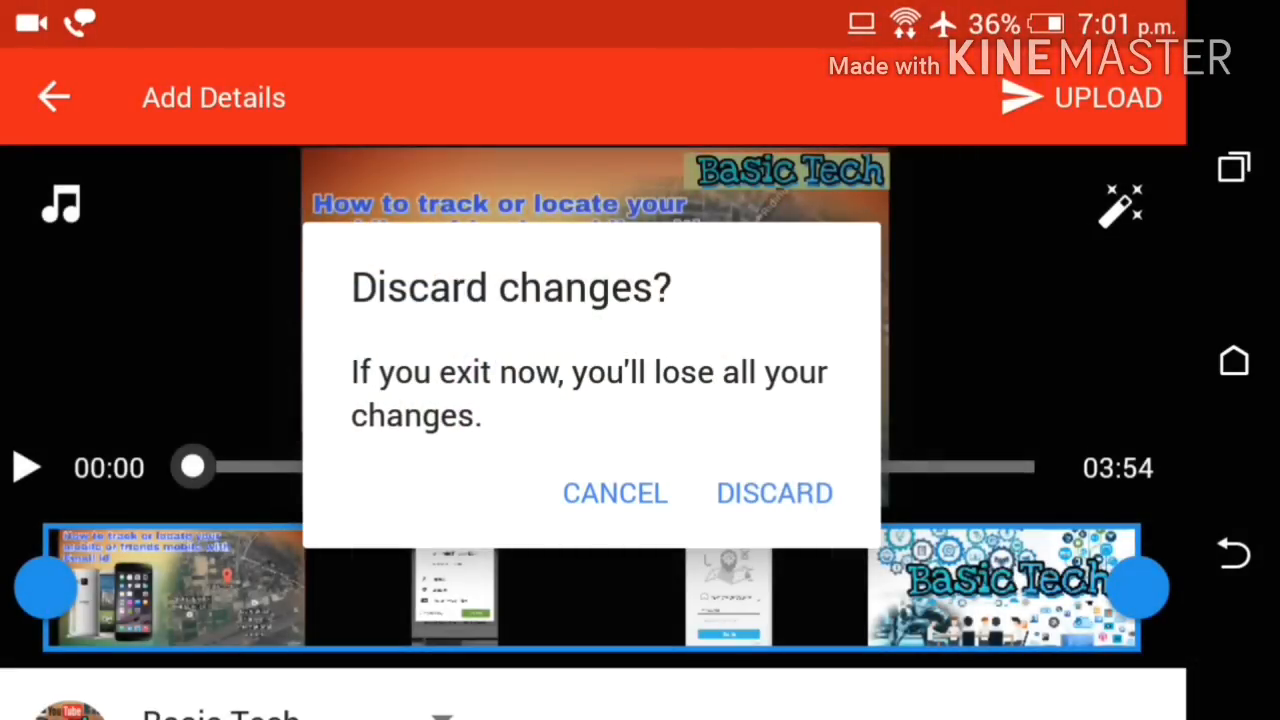
click(773, 493)
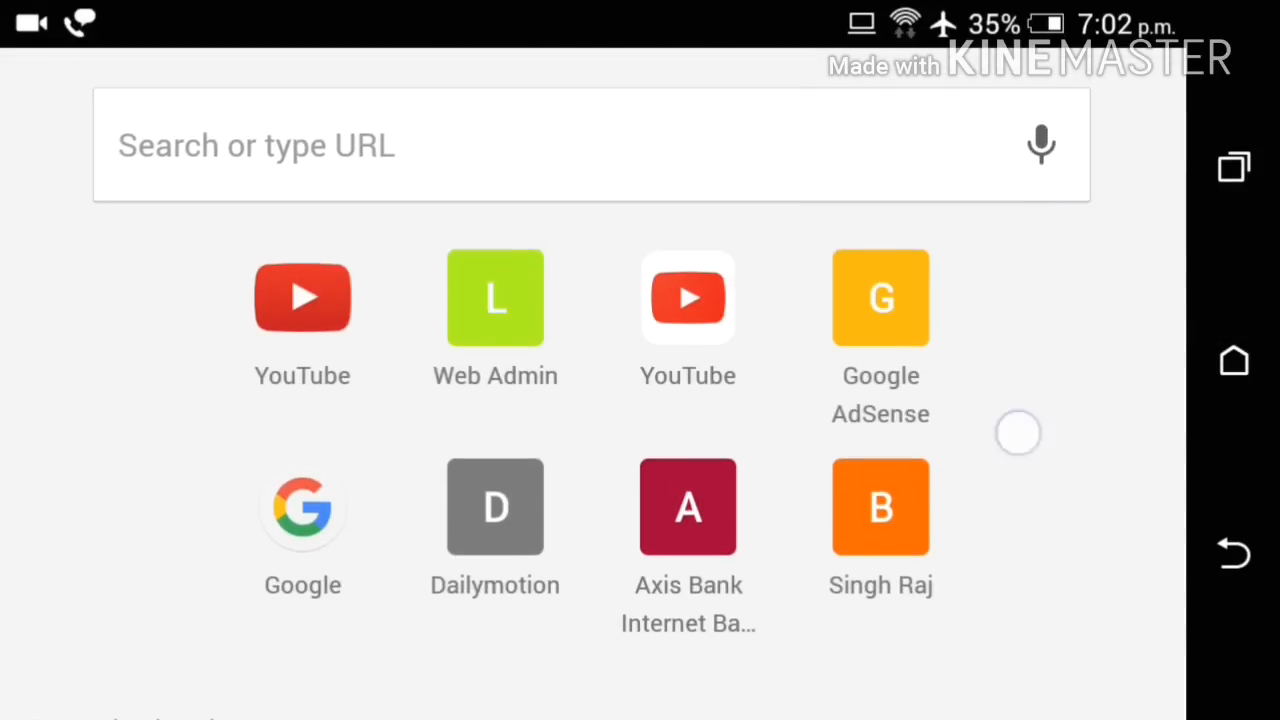
Step: Turn on Chrome's Request desktop site option and load youtube.com
scroll(down, 3)
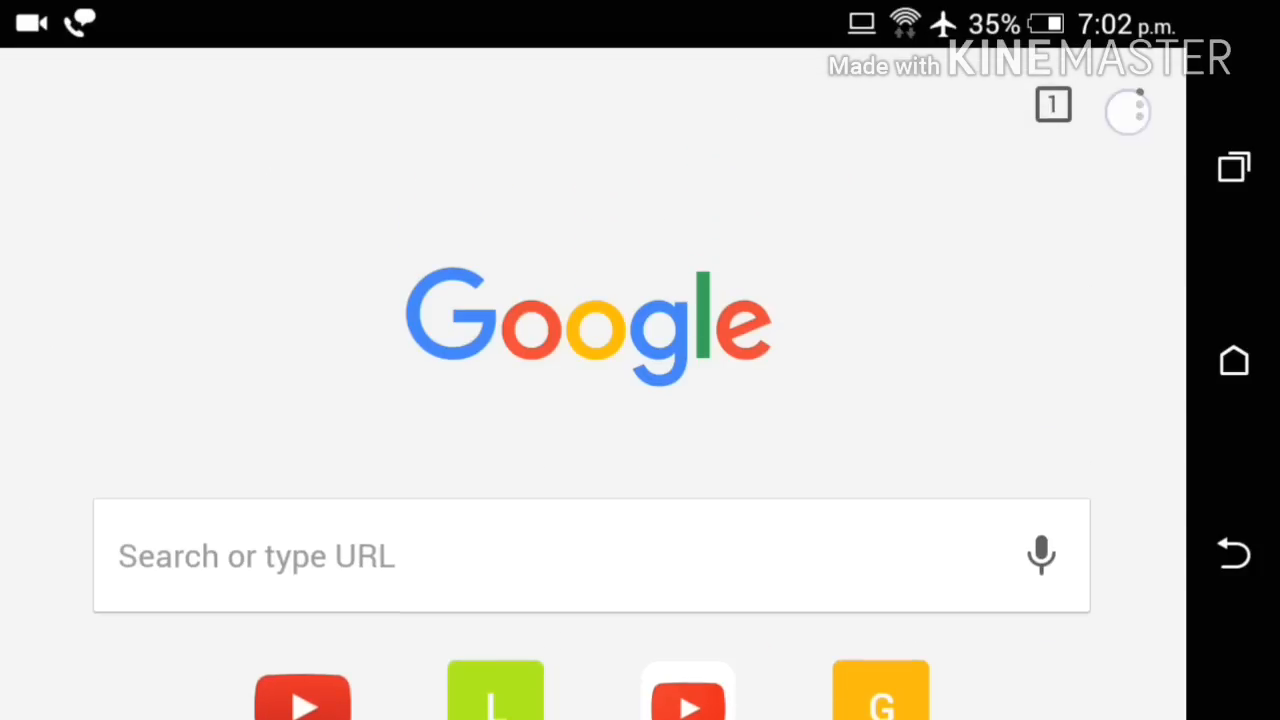
click(1129, 111)
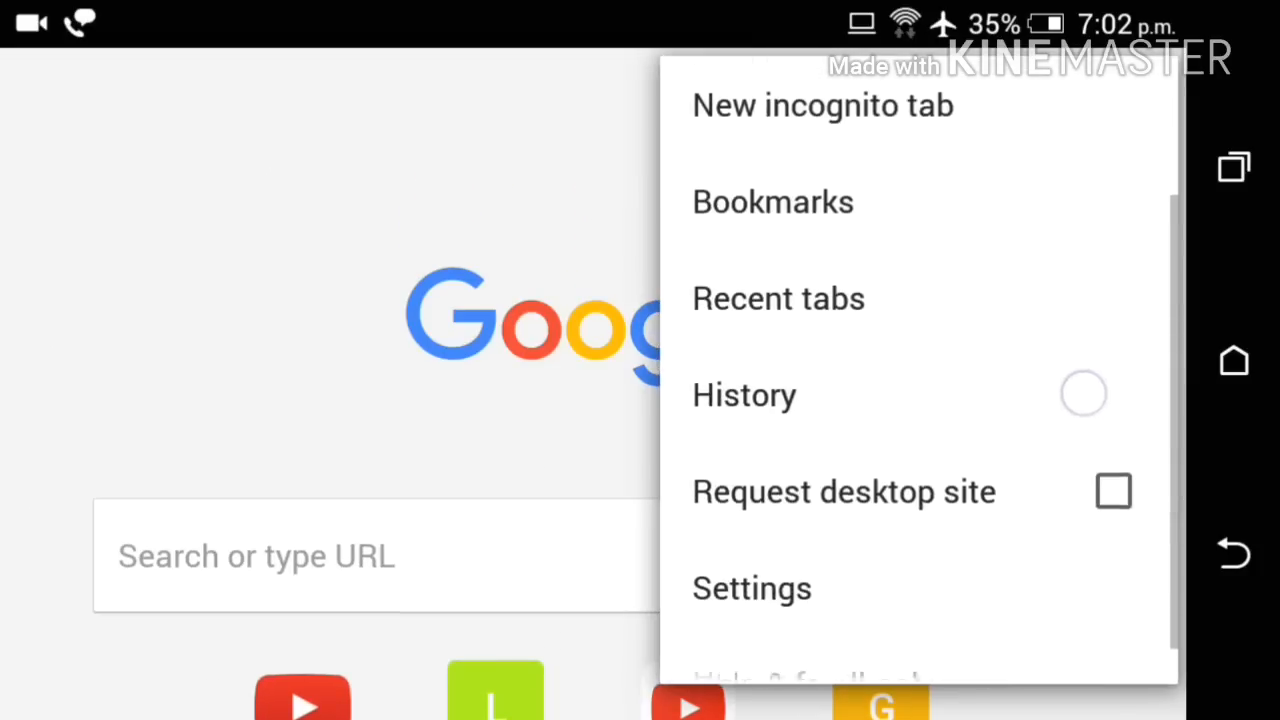
scroll(down, 3)
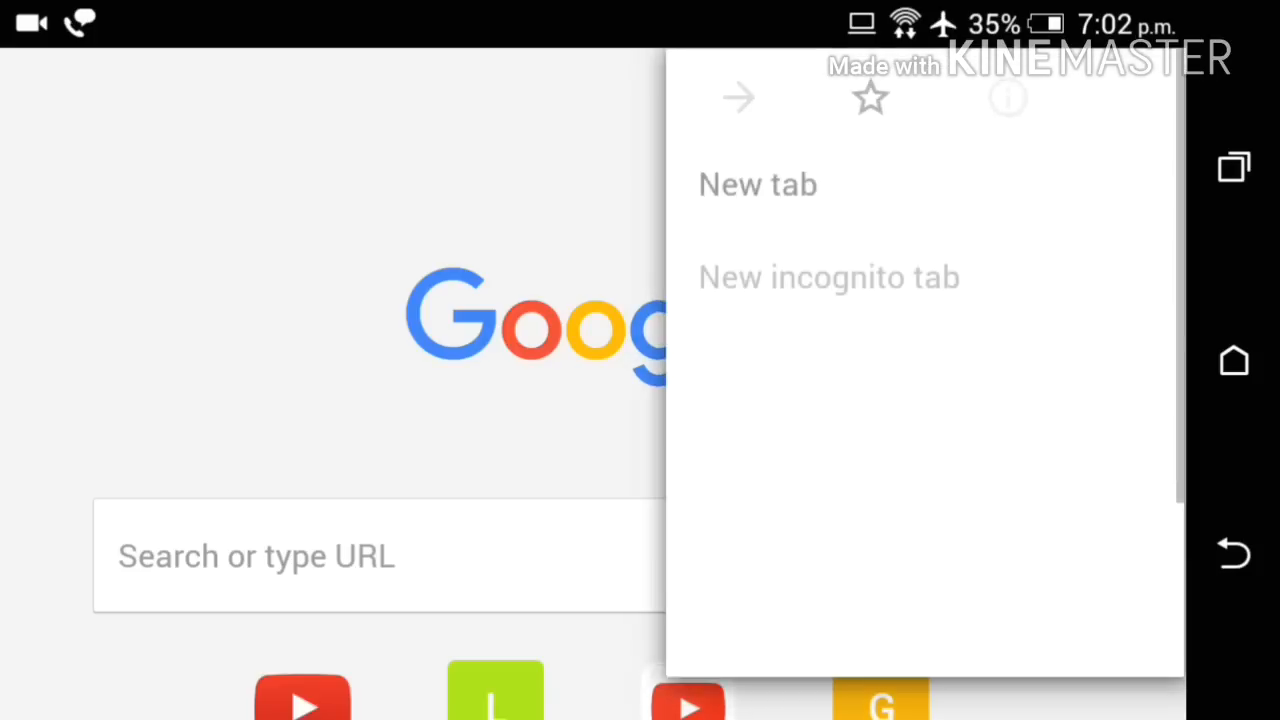
scroll(down, 3)
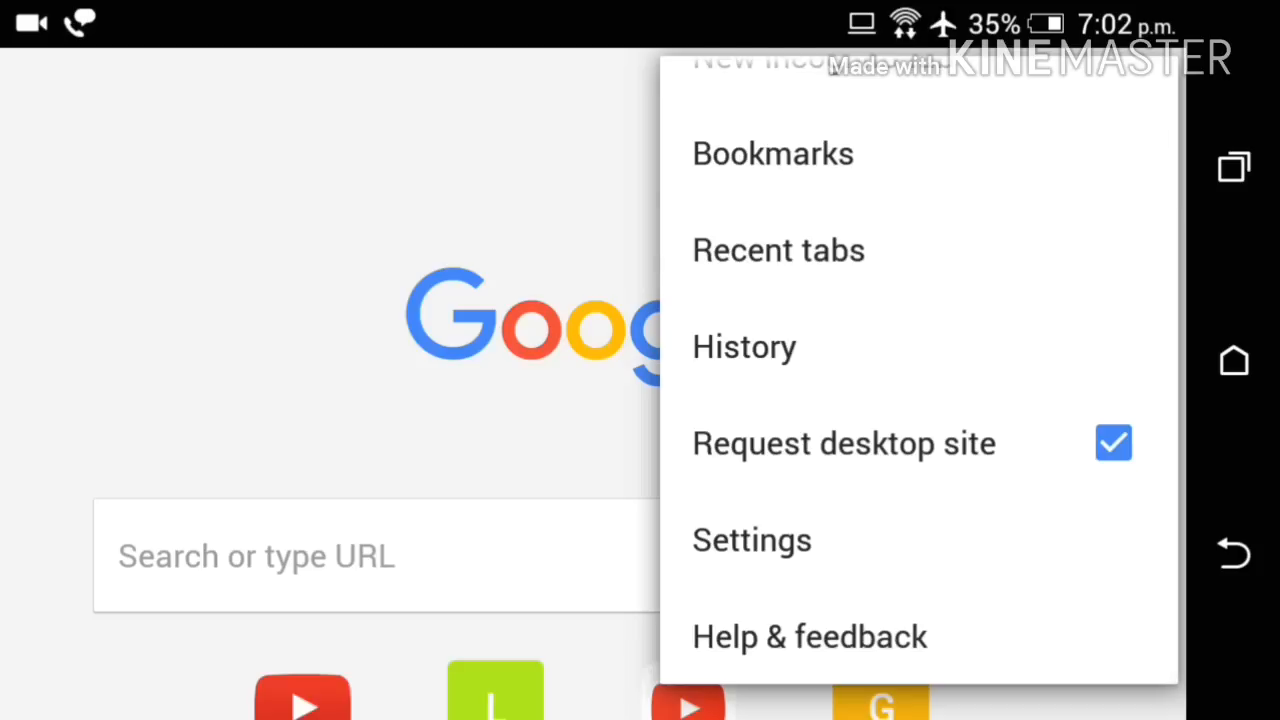
scroll(down, 3)
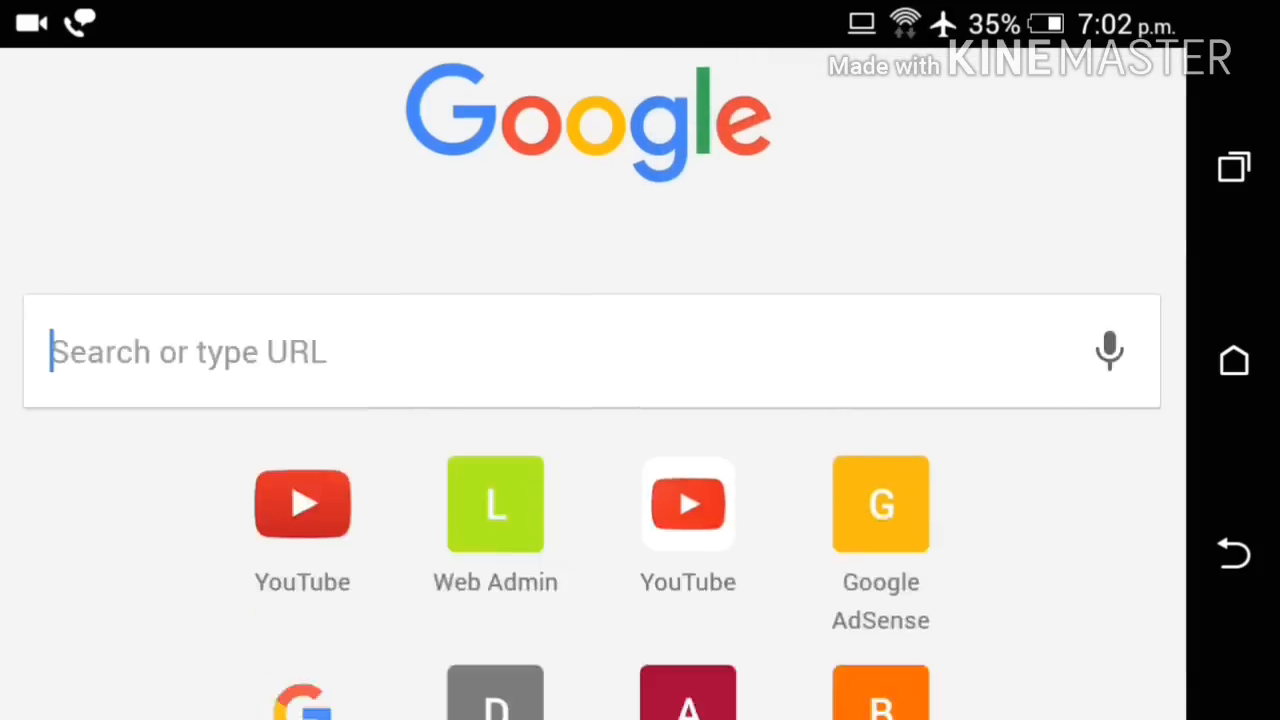
text(youtube.com)
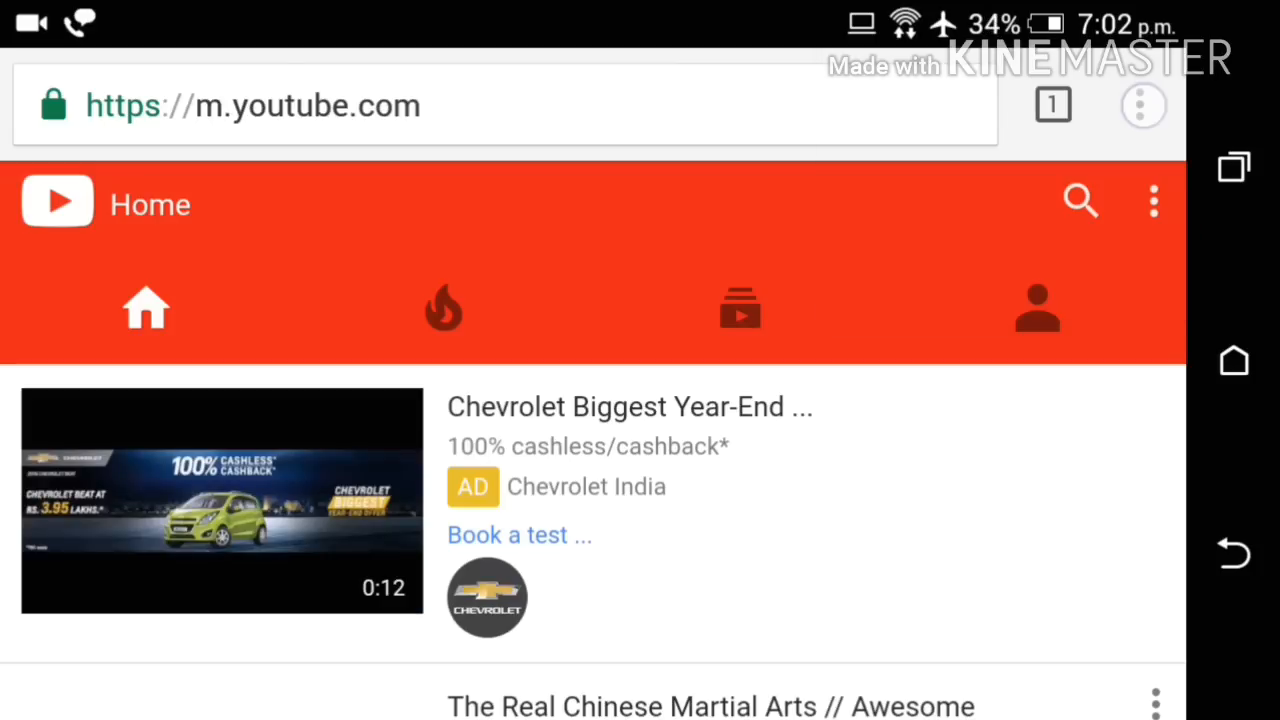
click(1143, 105)
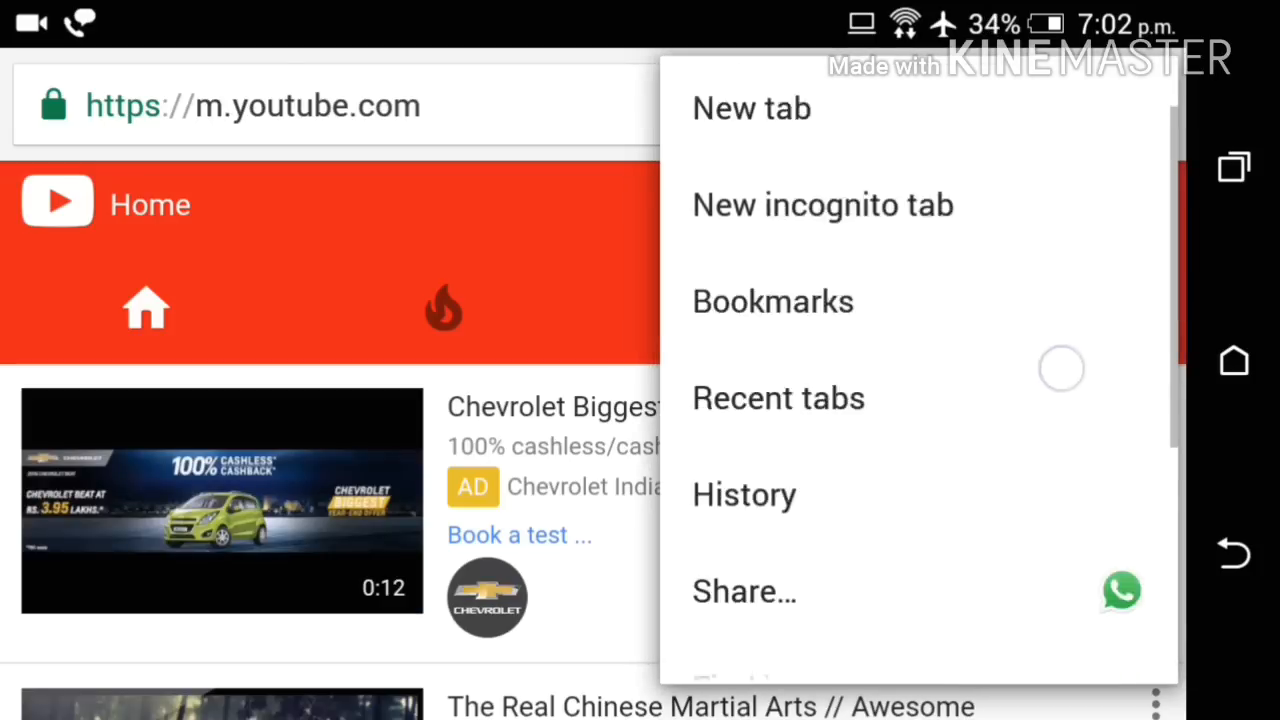
scroll(down, 3)
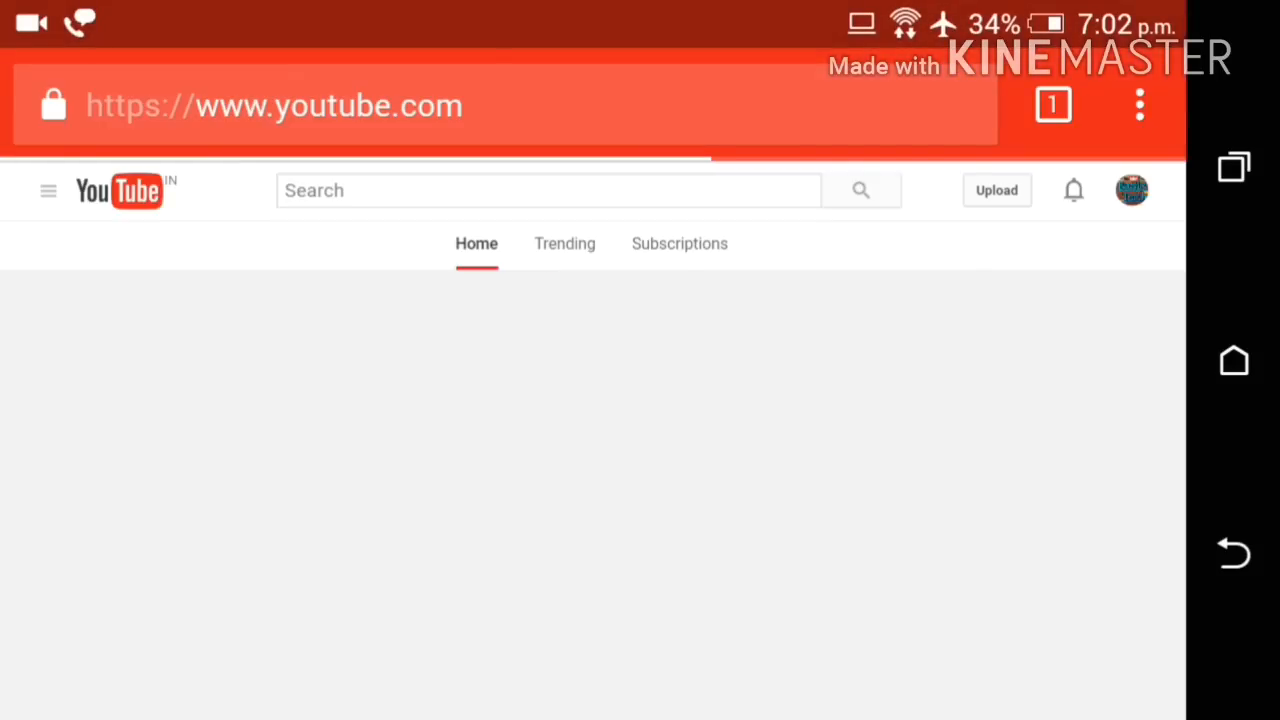
click(1138, 103)
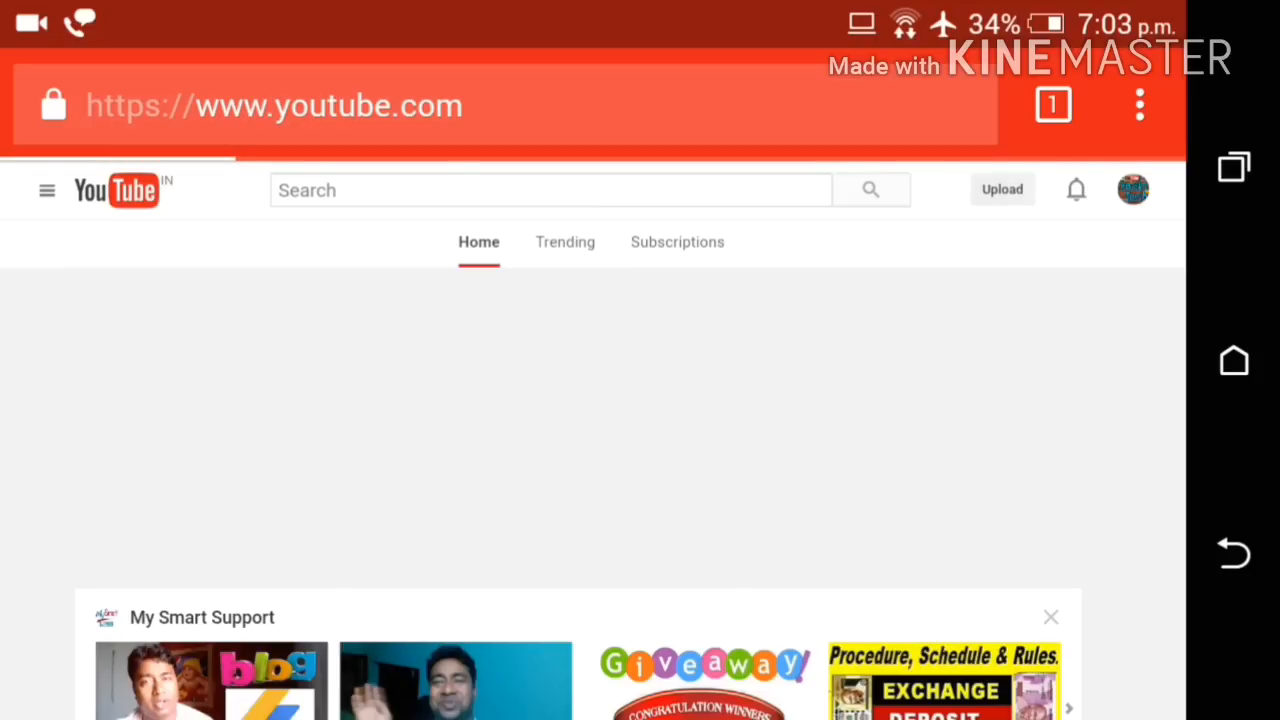
Step: Select a video file on YouTube's Upload page and start uploading it
click(1001, 189)
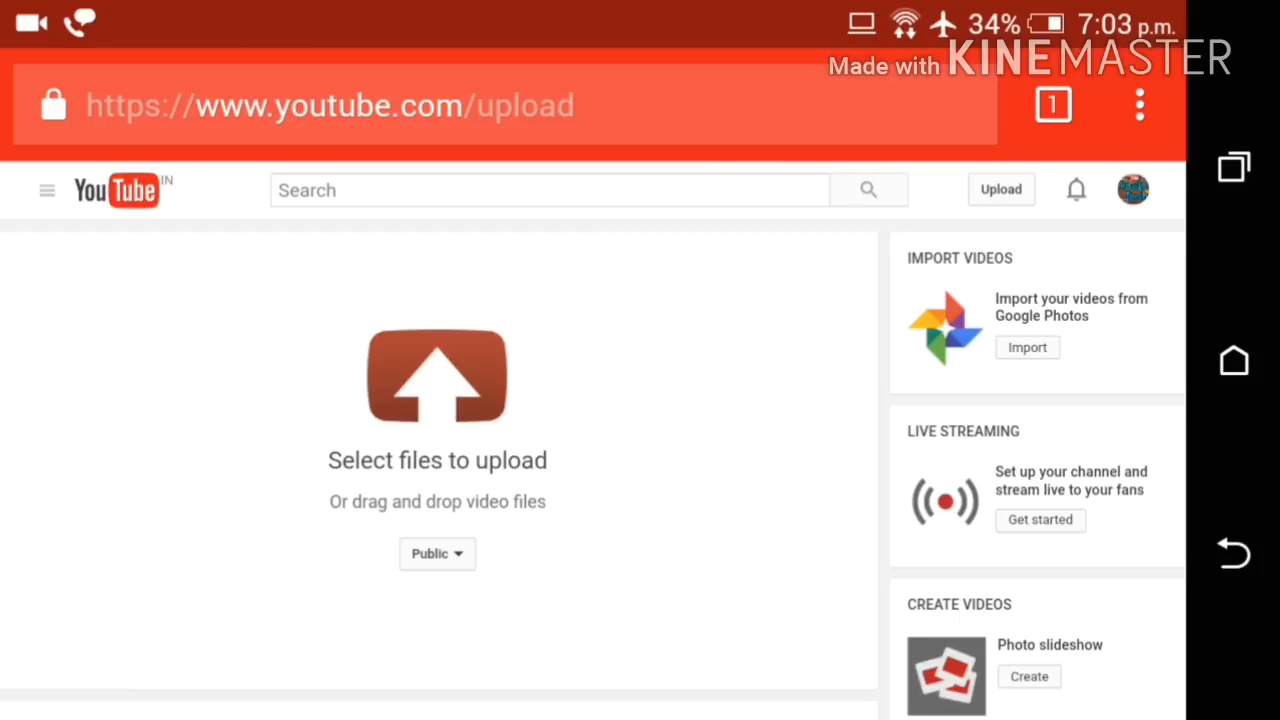
click(437, 377)
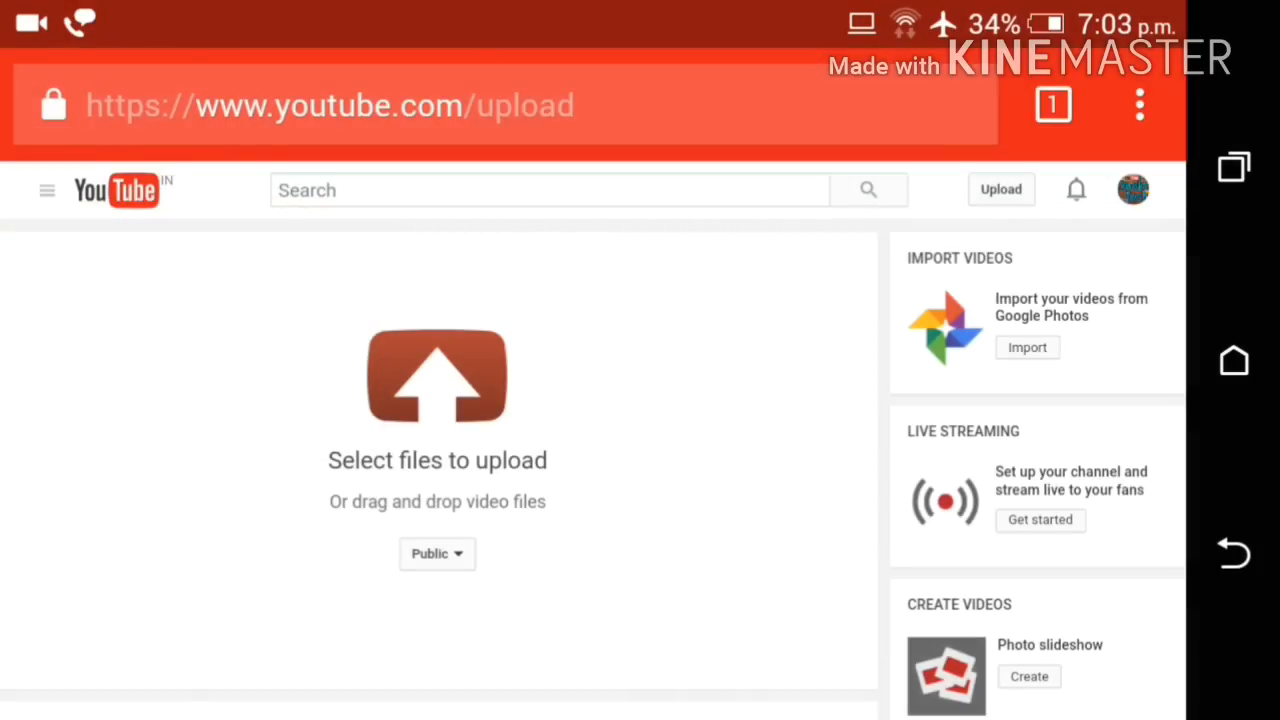
click(437, 375)
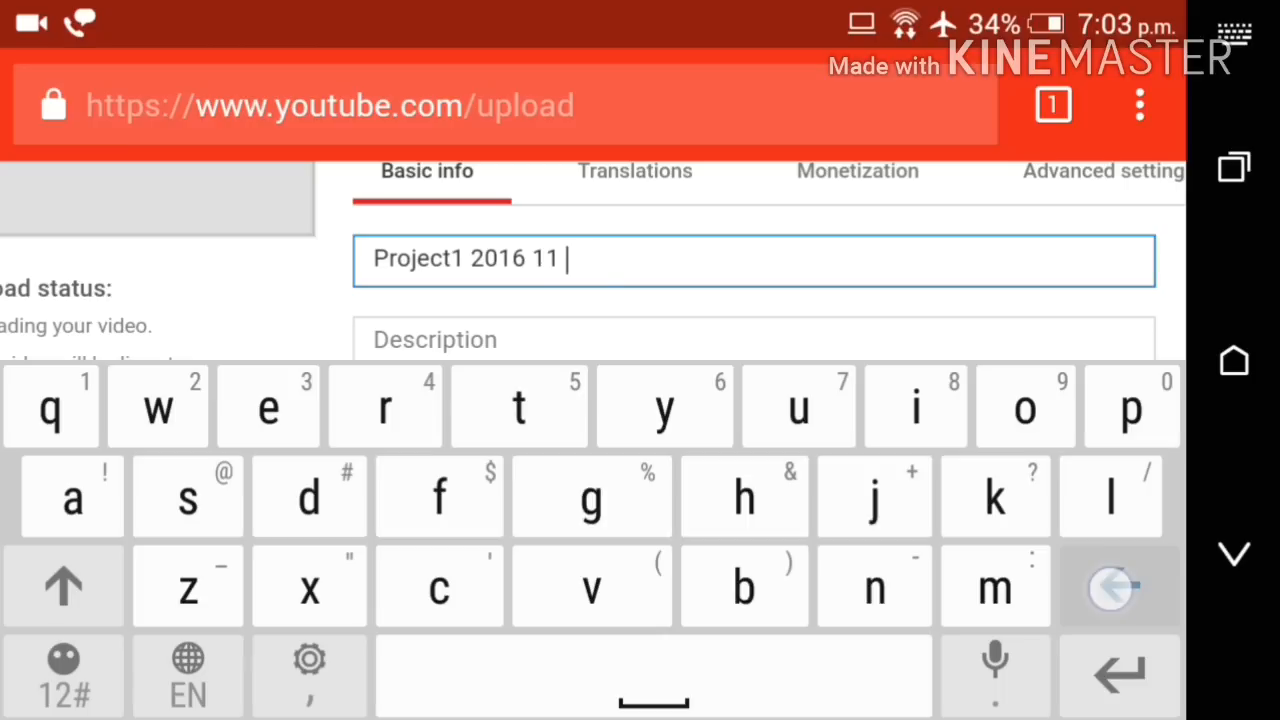
Step: Clear the default title and enter 'How to track your smartphone' with description and tags
key(Backspace)
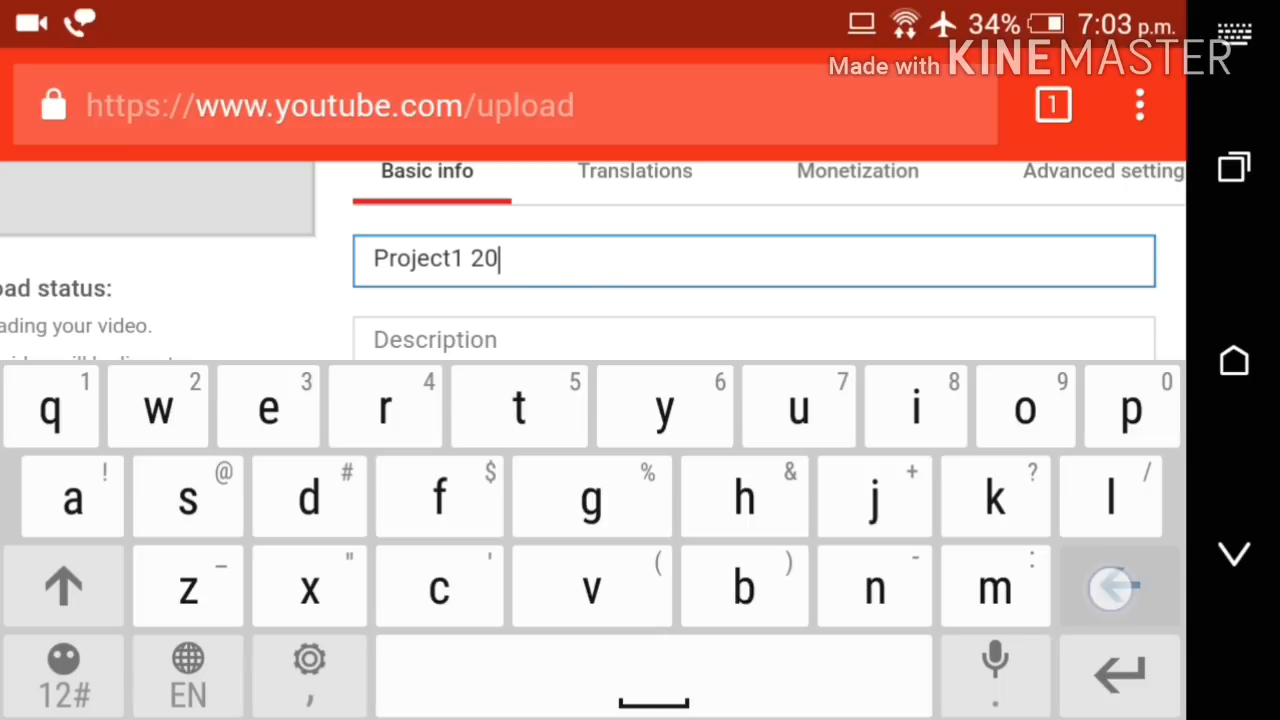
key(Backspace)
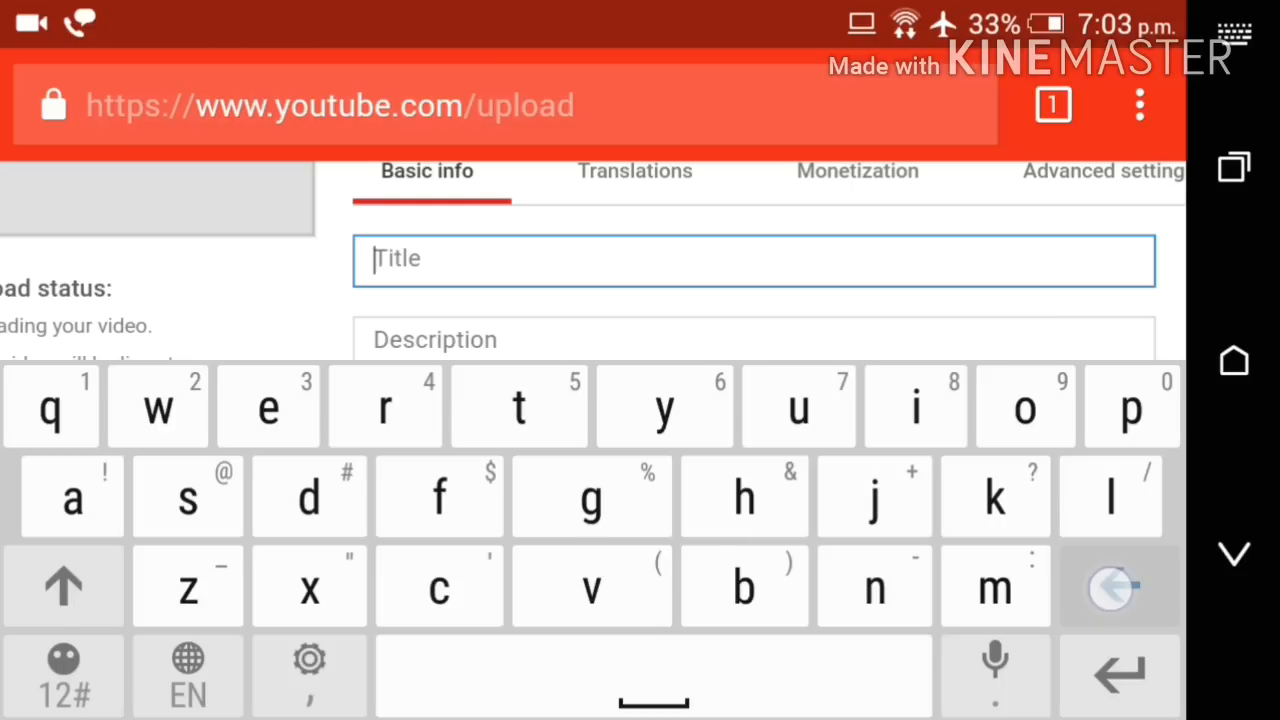
click(744, 496)
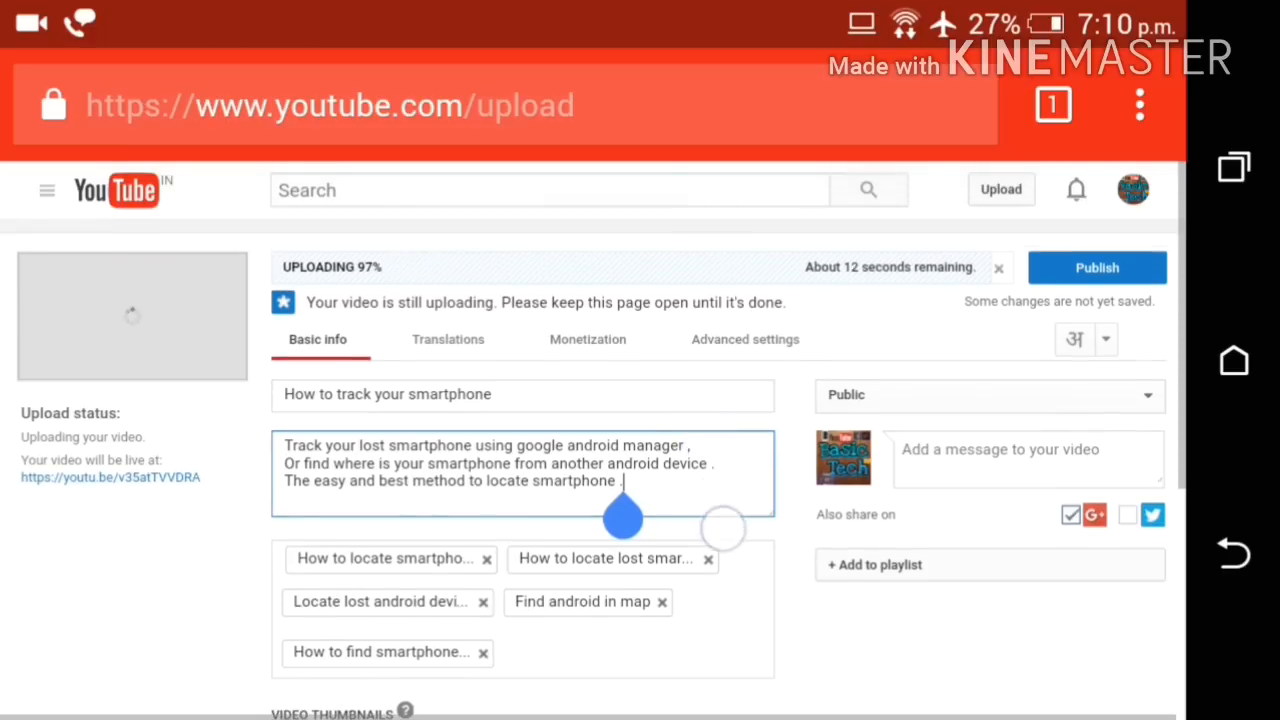
Step: Scroll down to Video Thumbnails and start a custom thumbnail upload
scroll(down, 3)
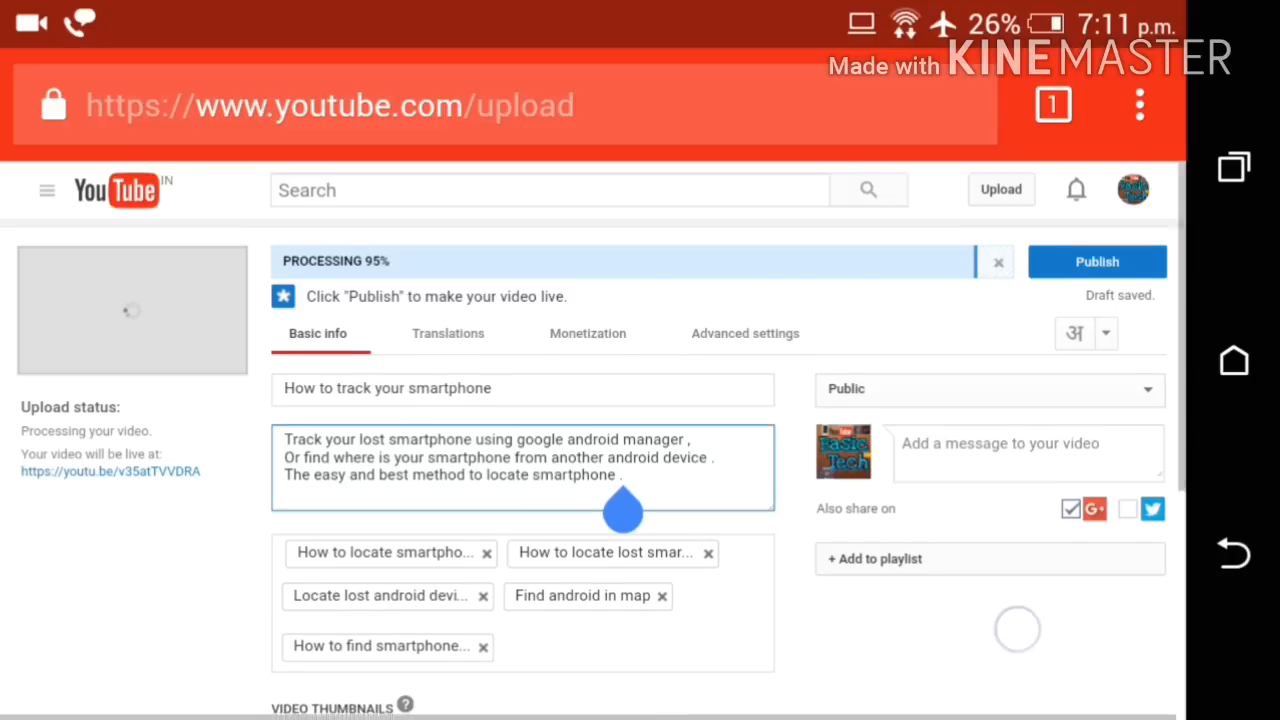
scroll(down, 3)
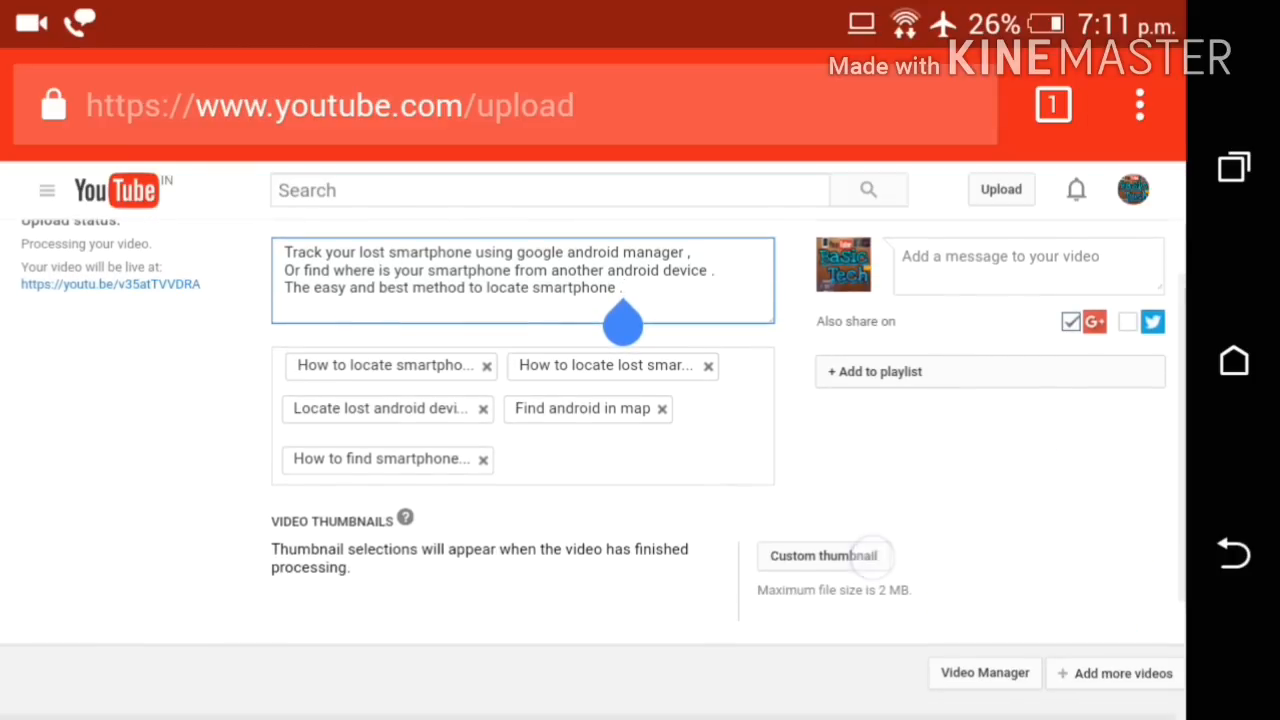
click(825, 555)
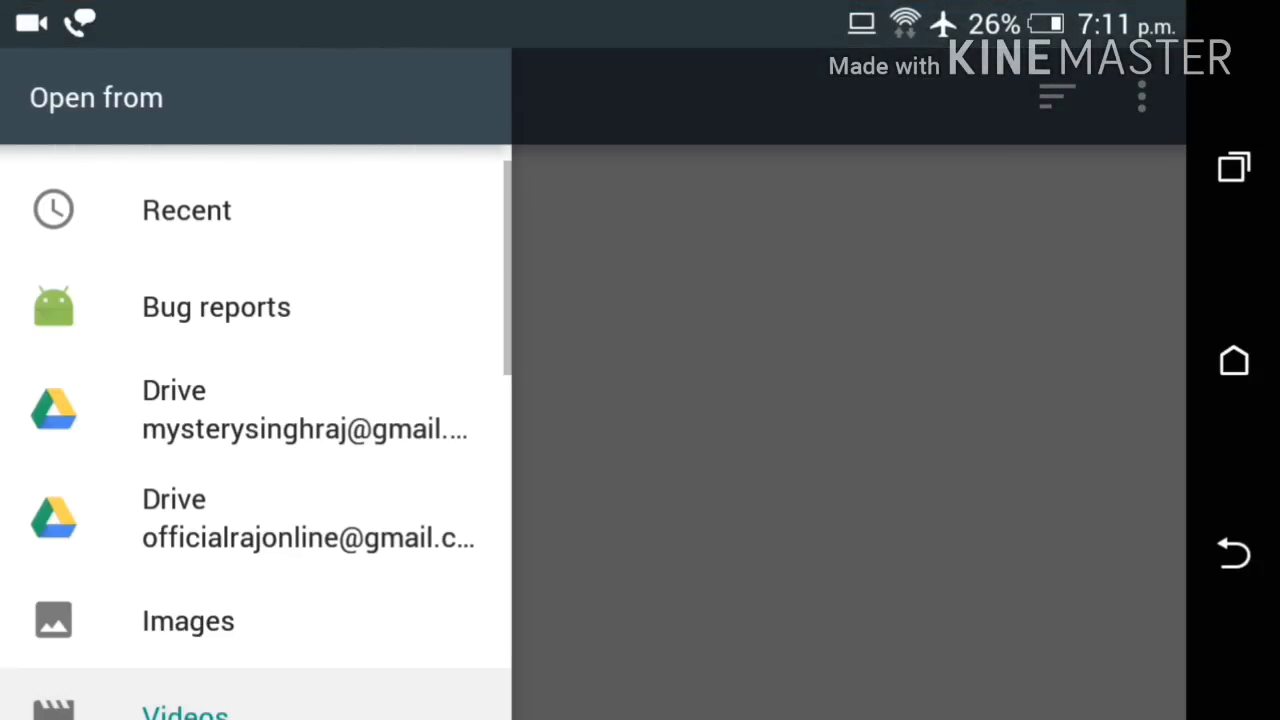
Step: Pick the thumbnail picture from the phone's Images folders
click(187, 621)
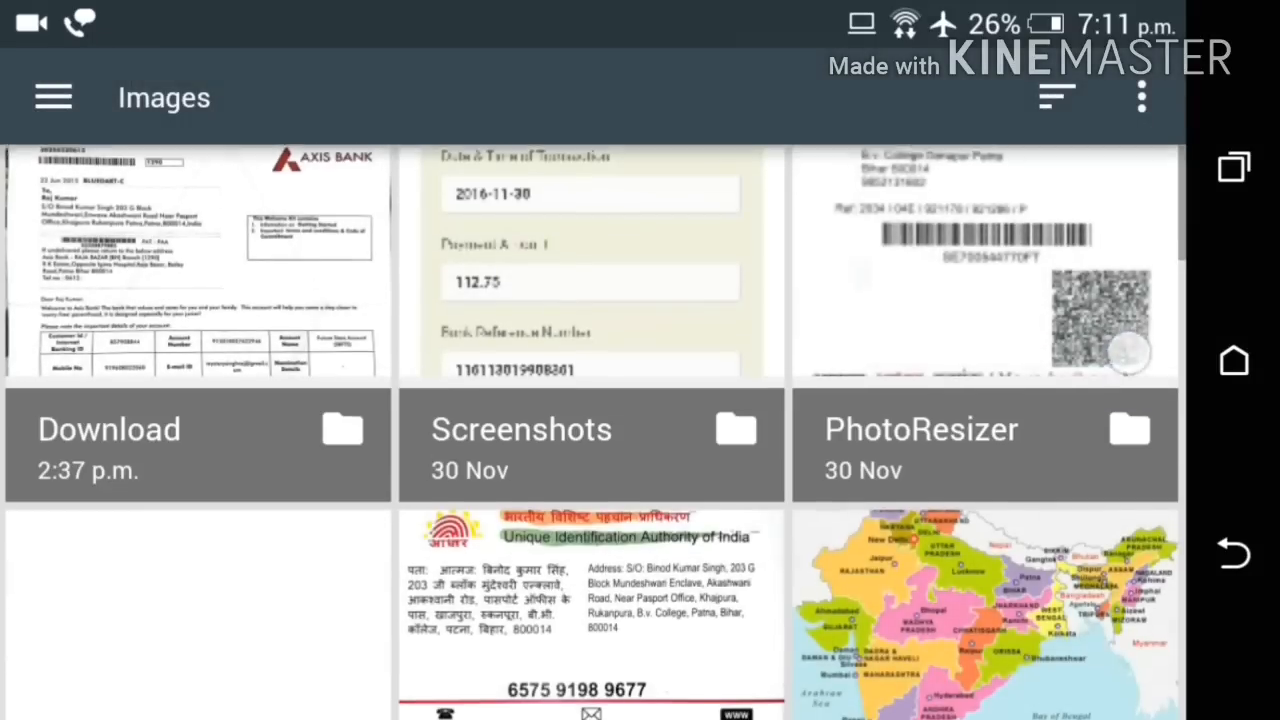
scroll(down, 3)
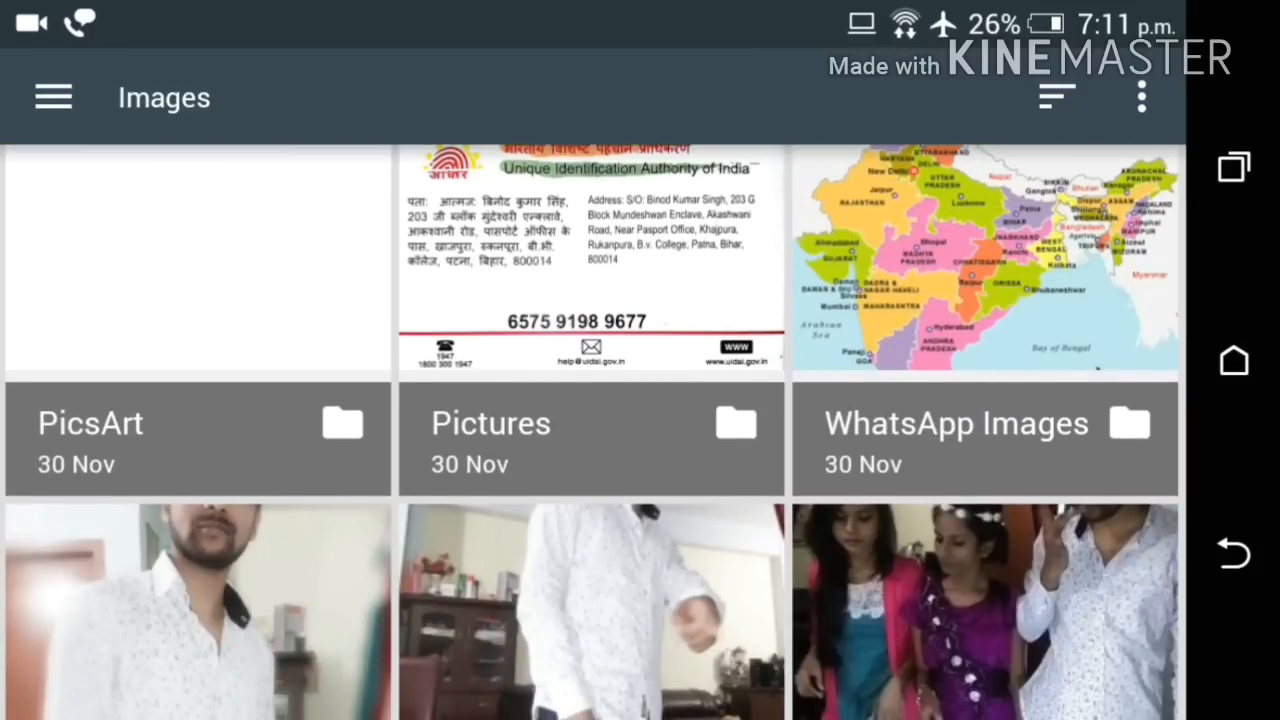
click(90, 422)
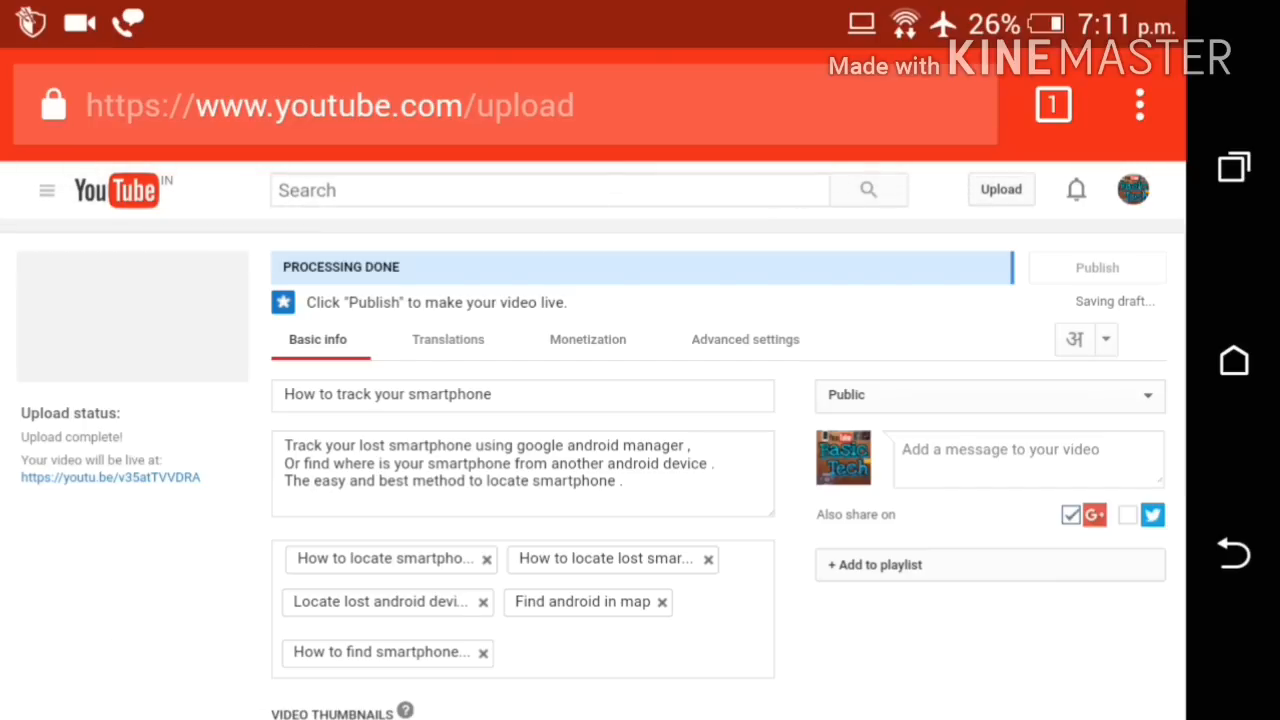
Step: Publish 'How to track your smartphone' and return to editing from the share panel
scroll(down, 3)
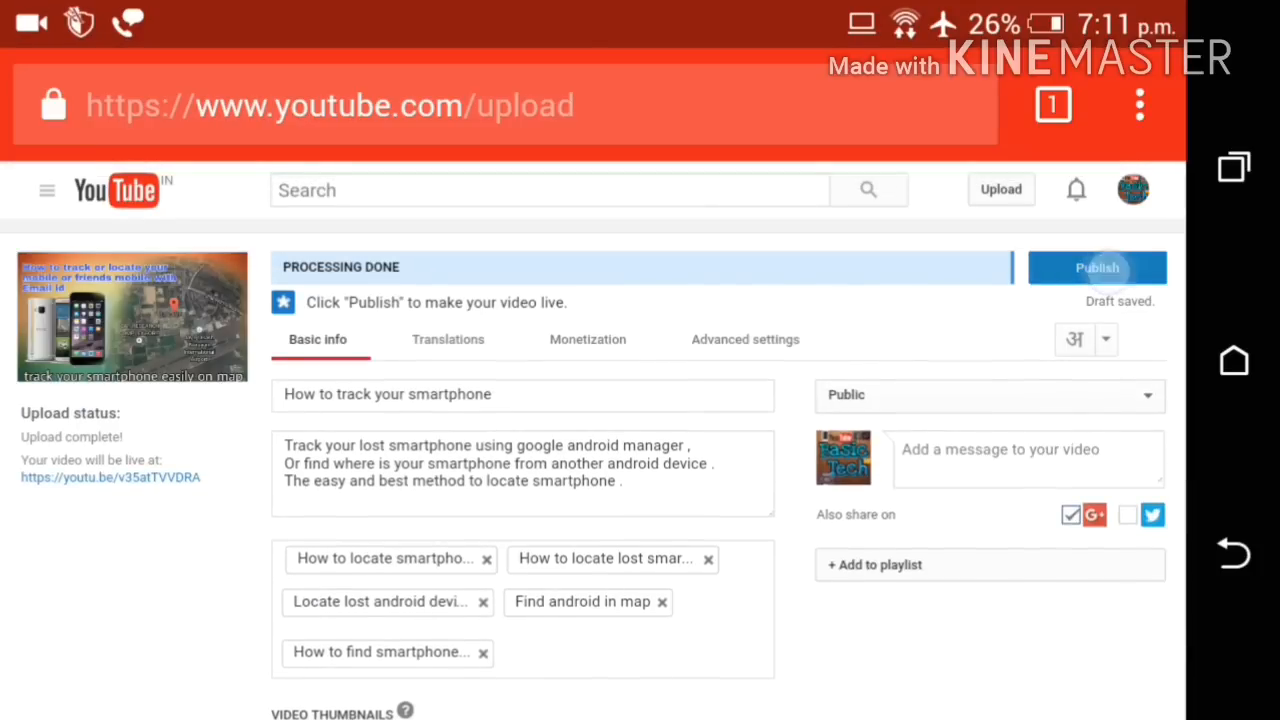
click(1097, 267)
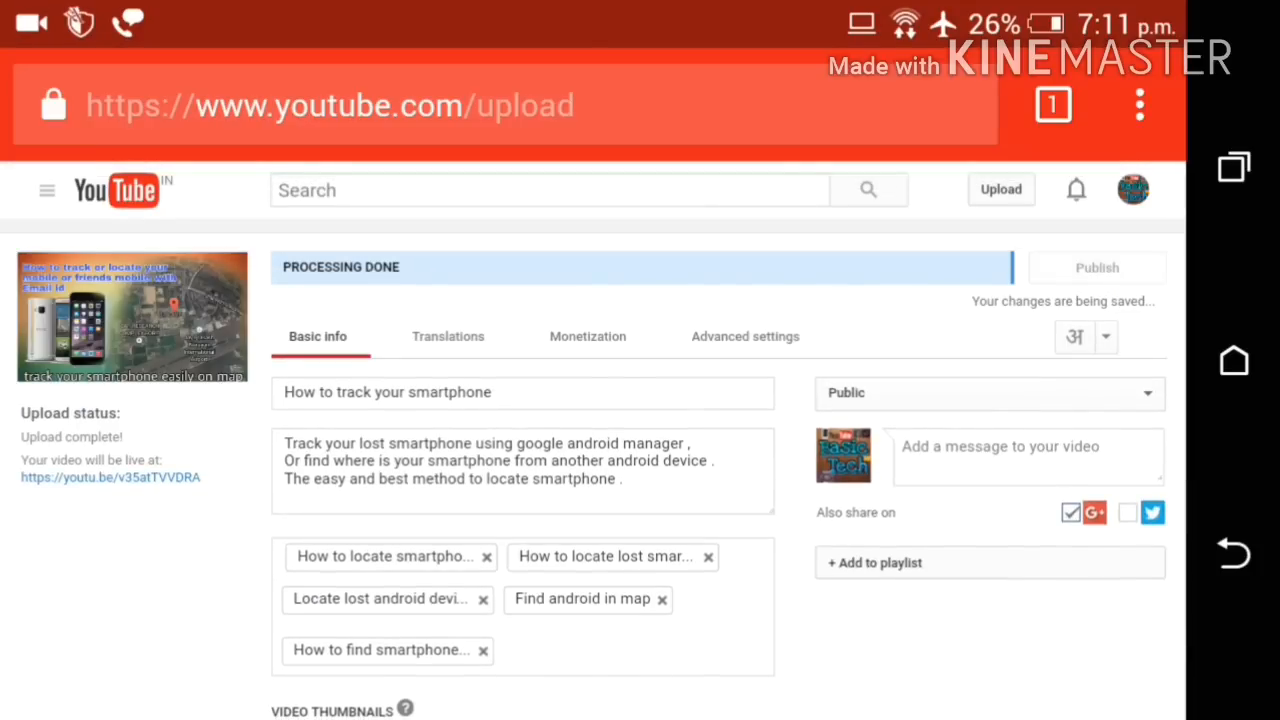
click(1096, 267)
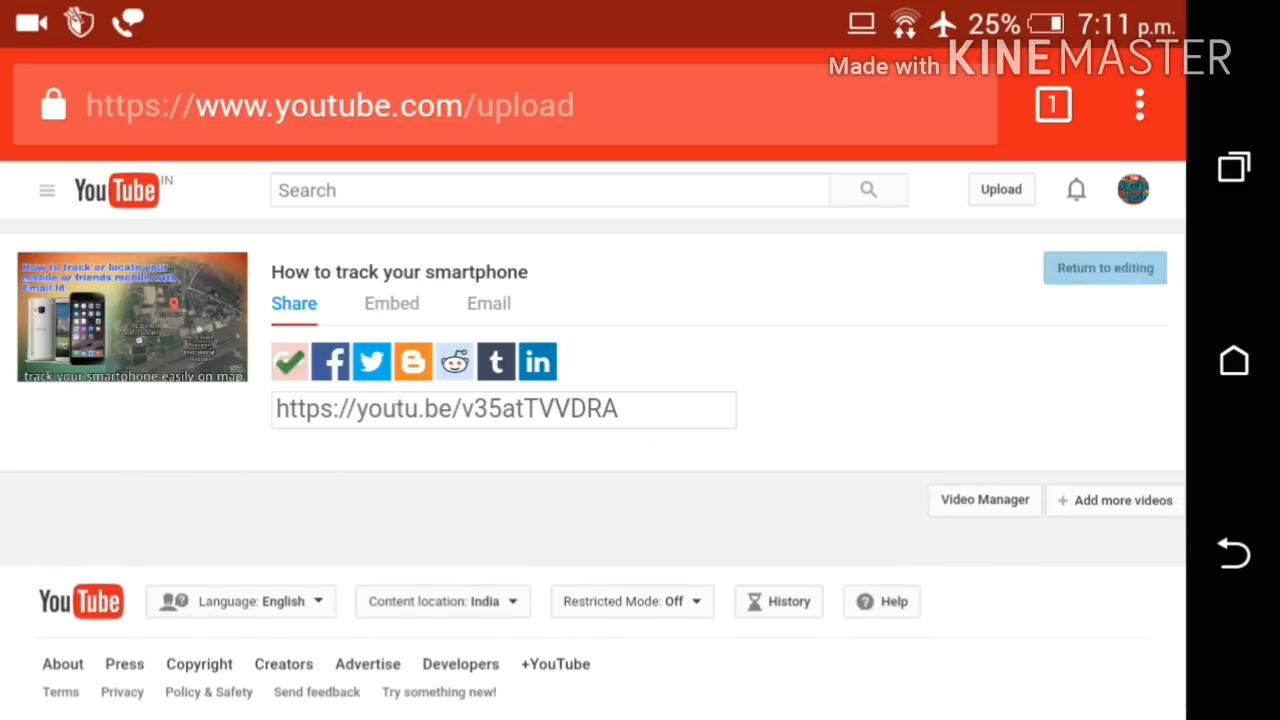
click(1104, 267)
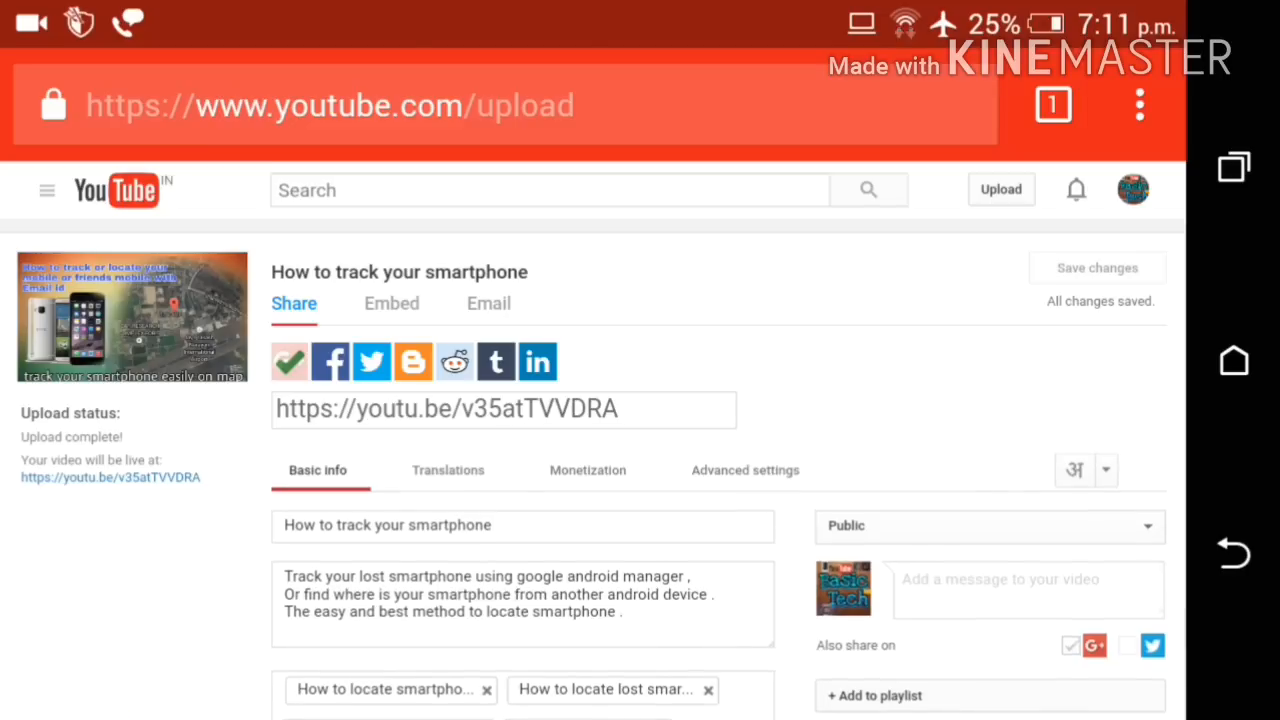